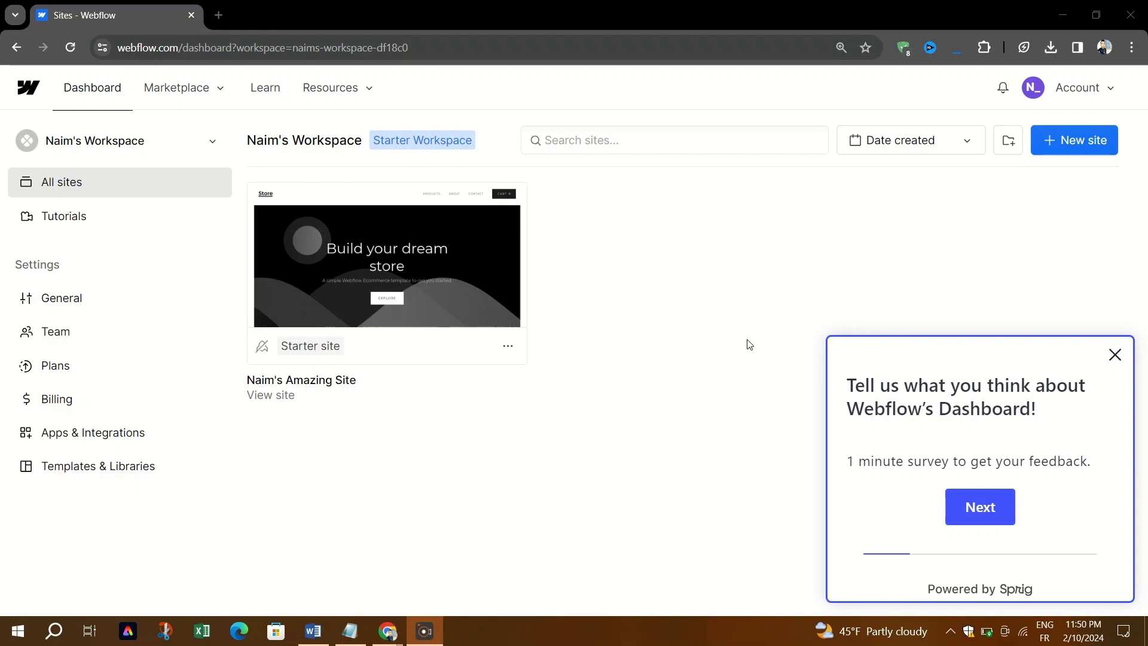
mouse_move(227, 256)
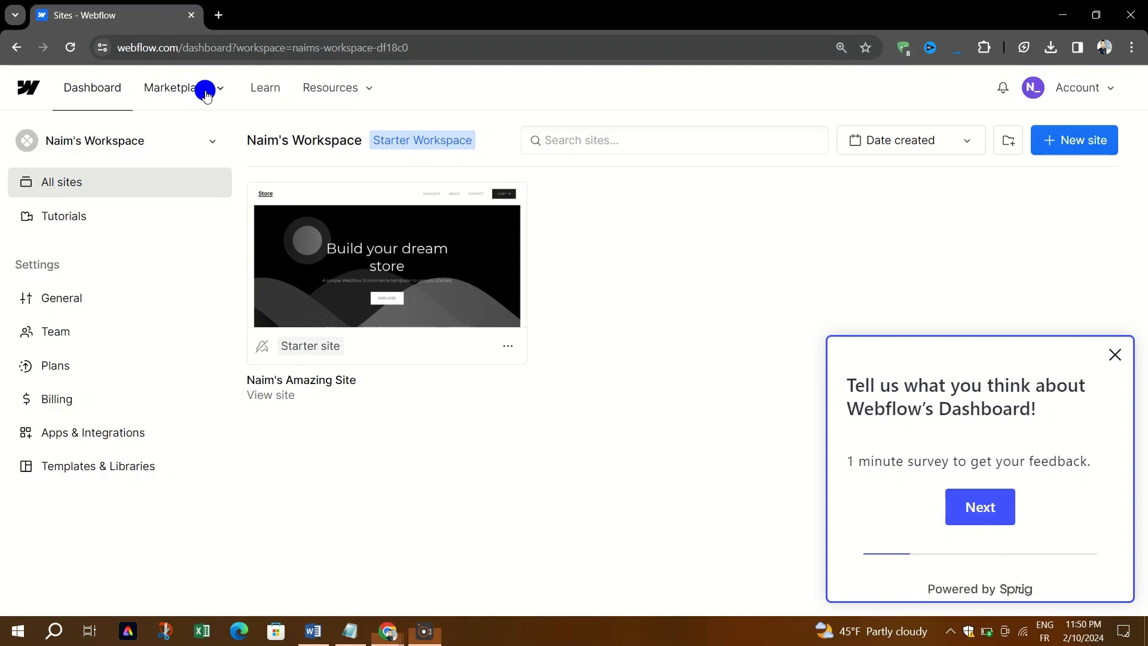
Open the Marketplace Overview page in a new tab from the dashboard header.
click(179, 87)
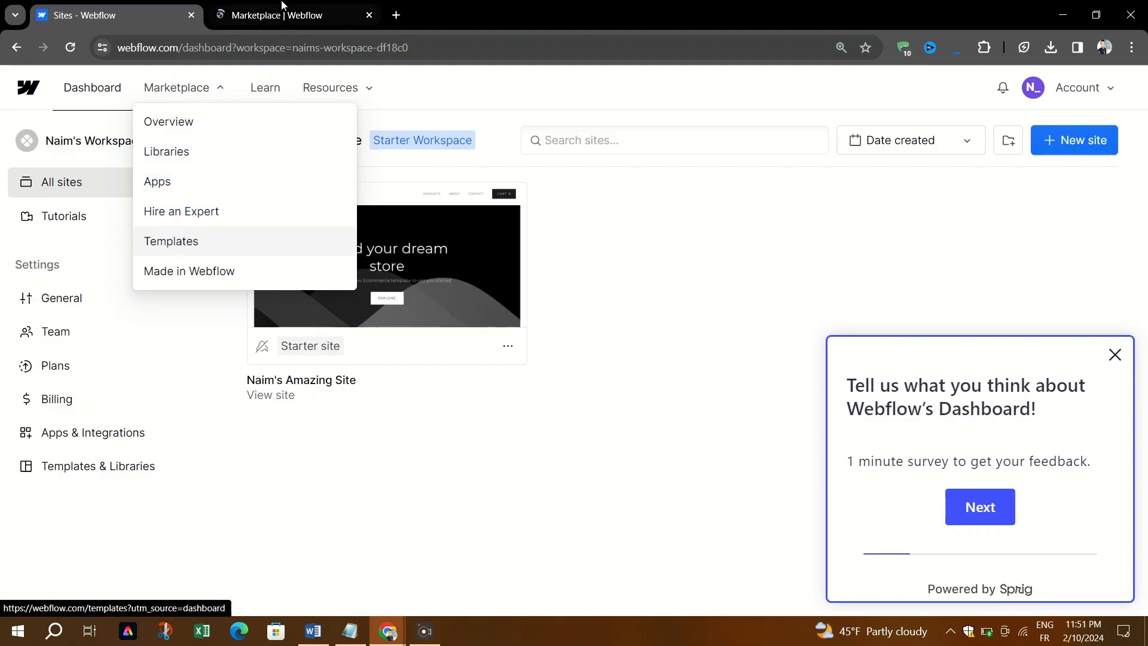
click(167, 122)
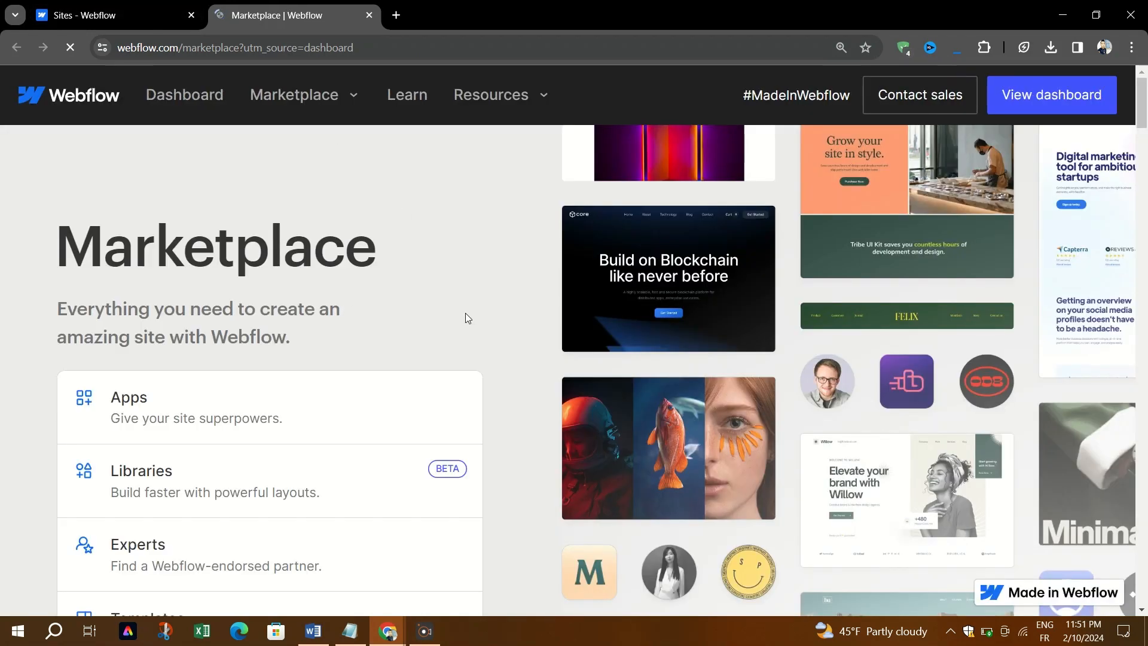
scroll(down, 3)
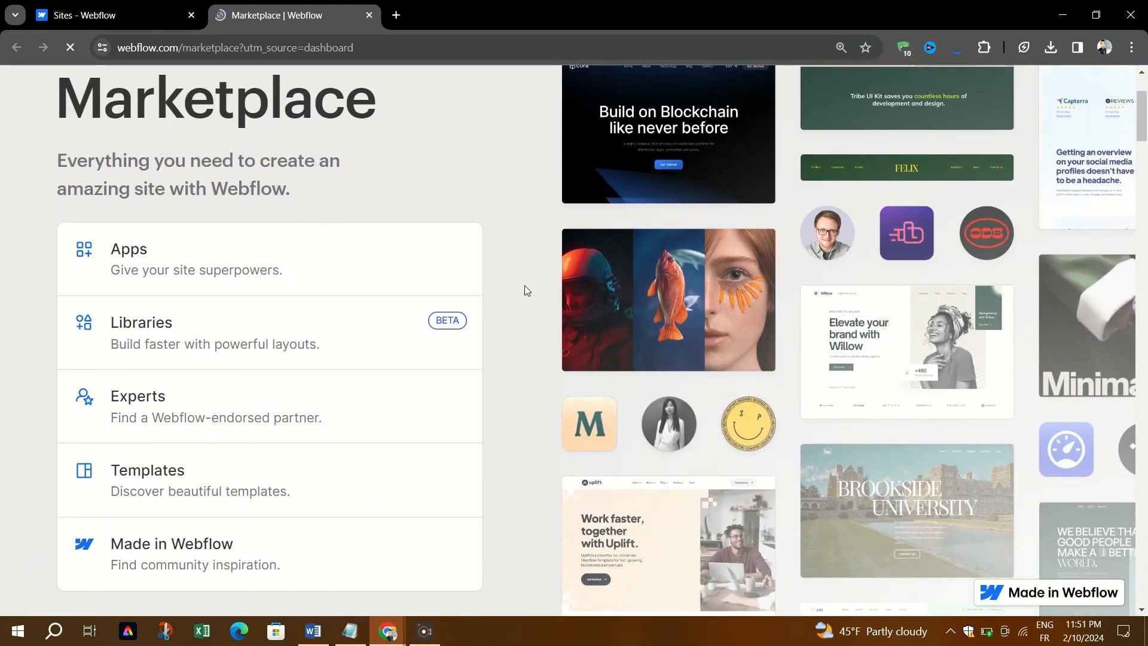
scroll(down, 3)
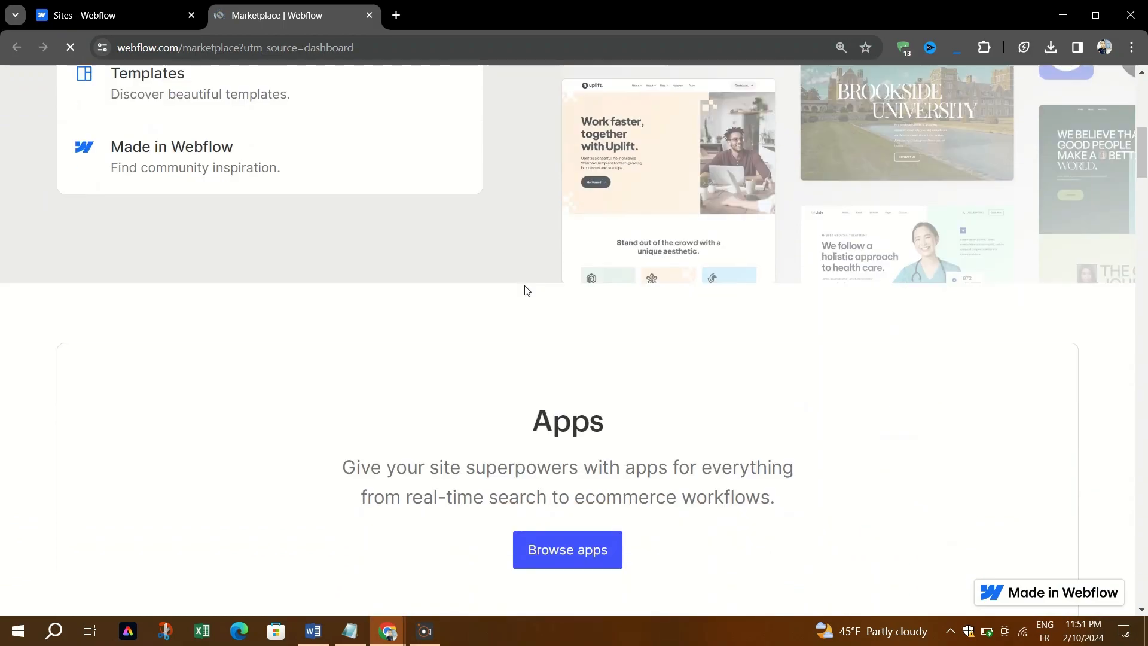
scroll(down, 3)
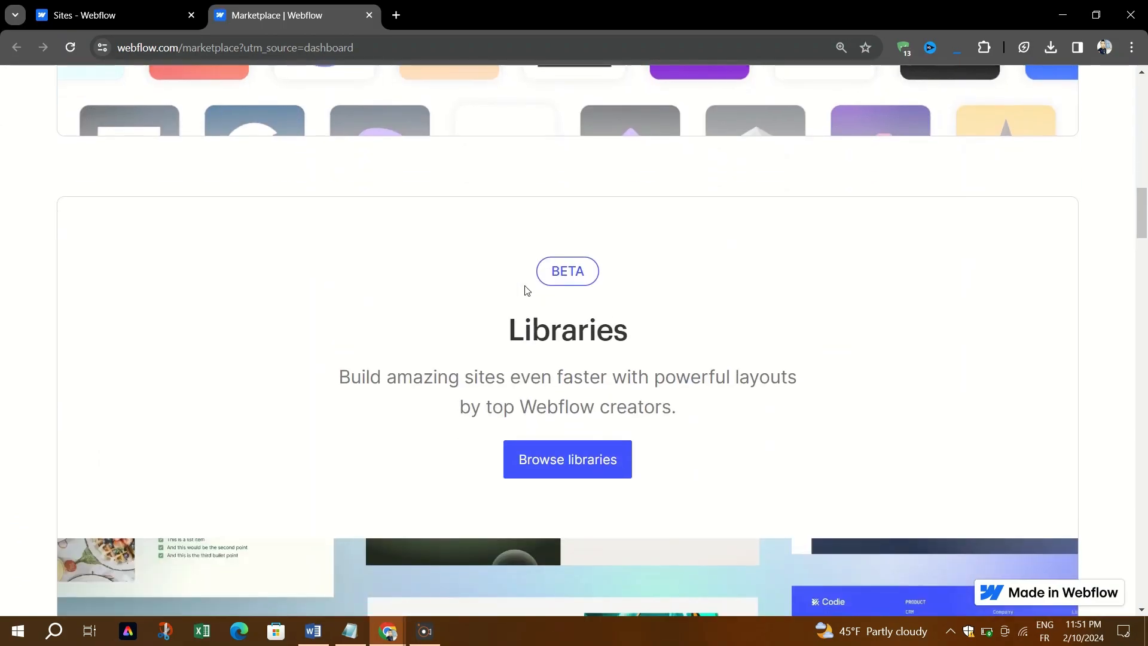
click(114, 14)
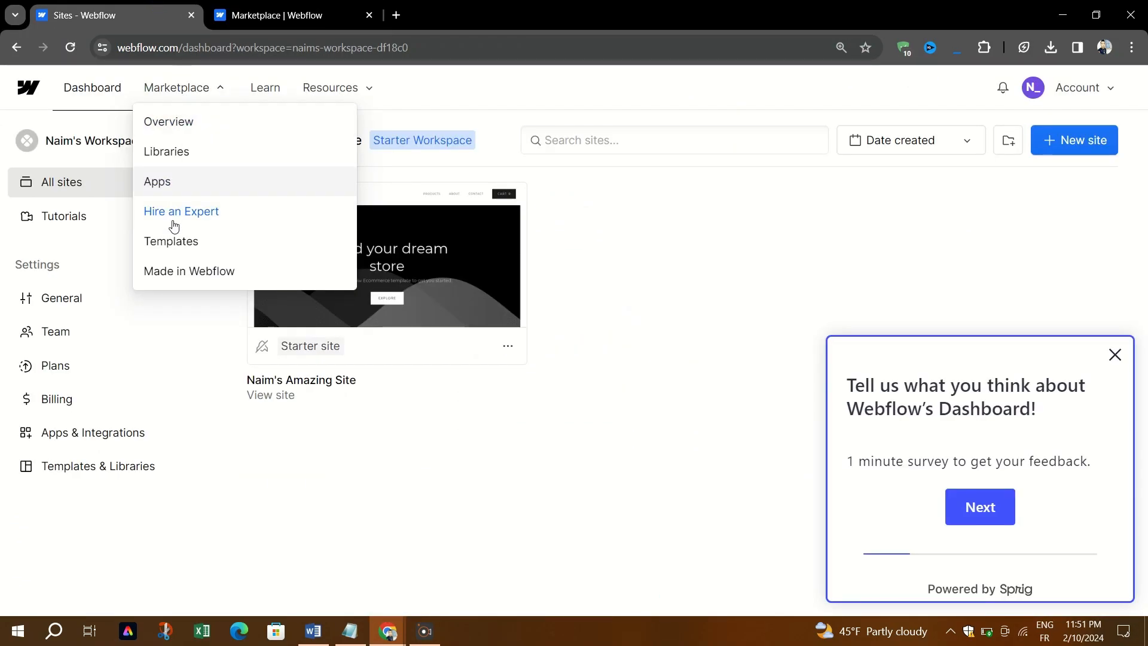
Go to Marketplace Templates, scroll to New website templates, and open the Nyx template.
click(170, 241)
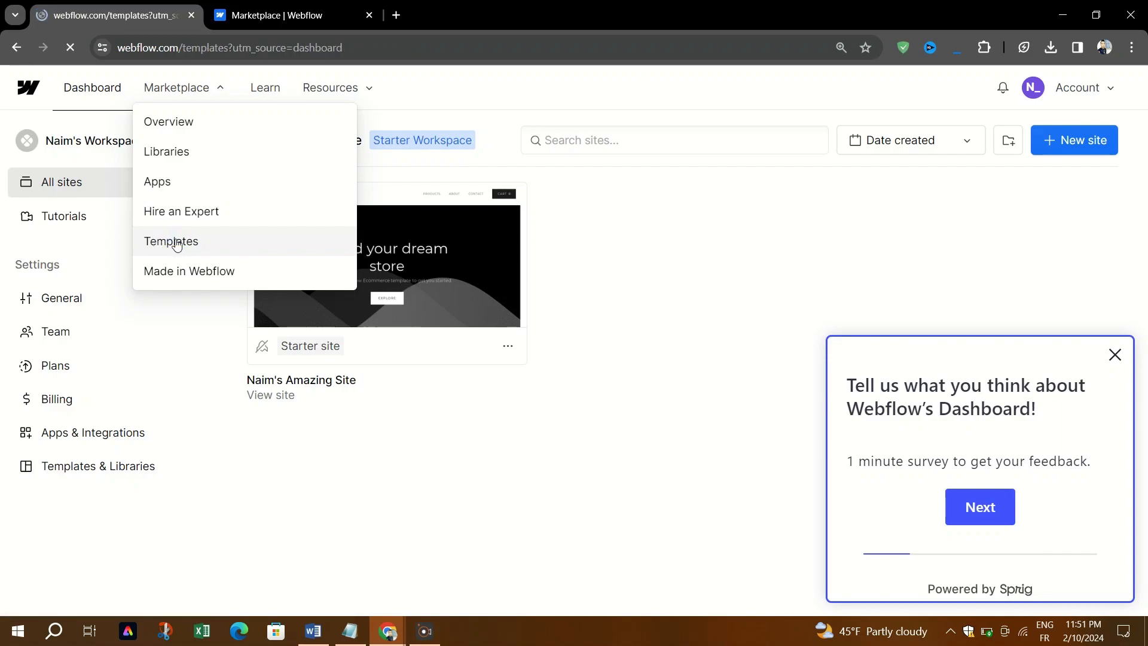
click(172, 242)
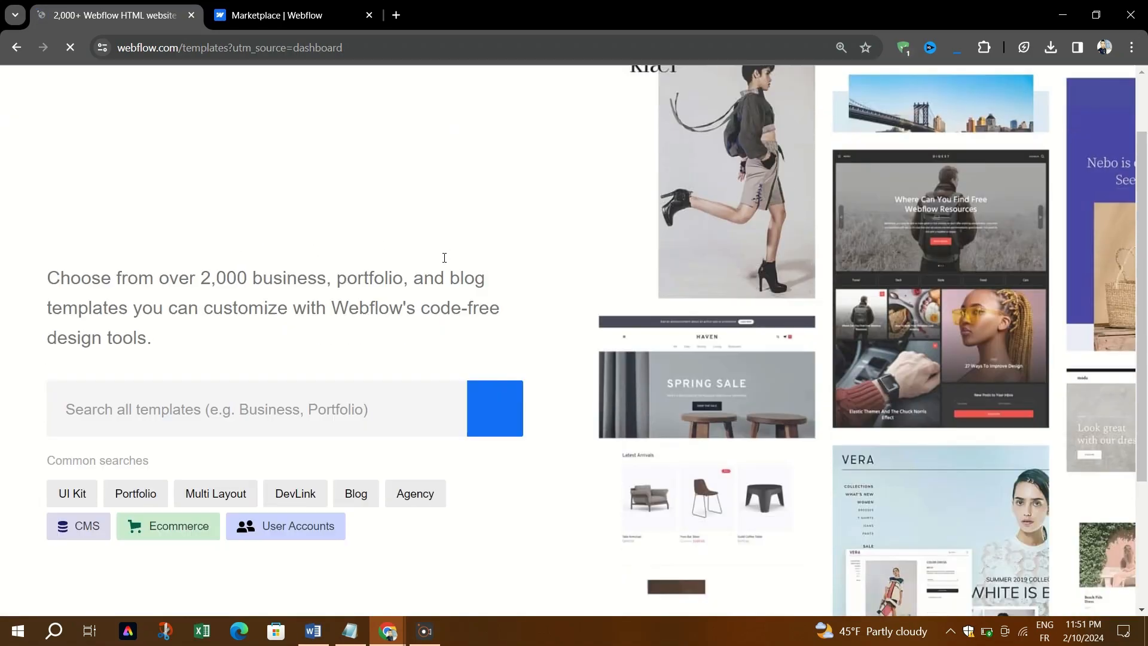
scroll(down, 3)
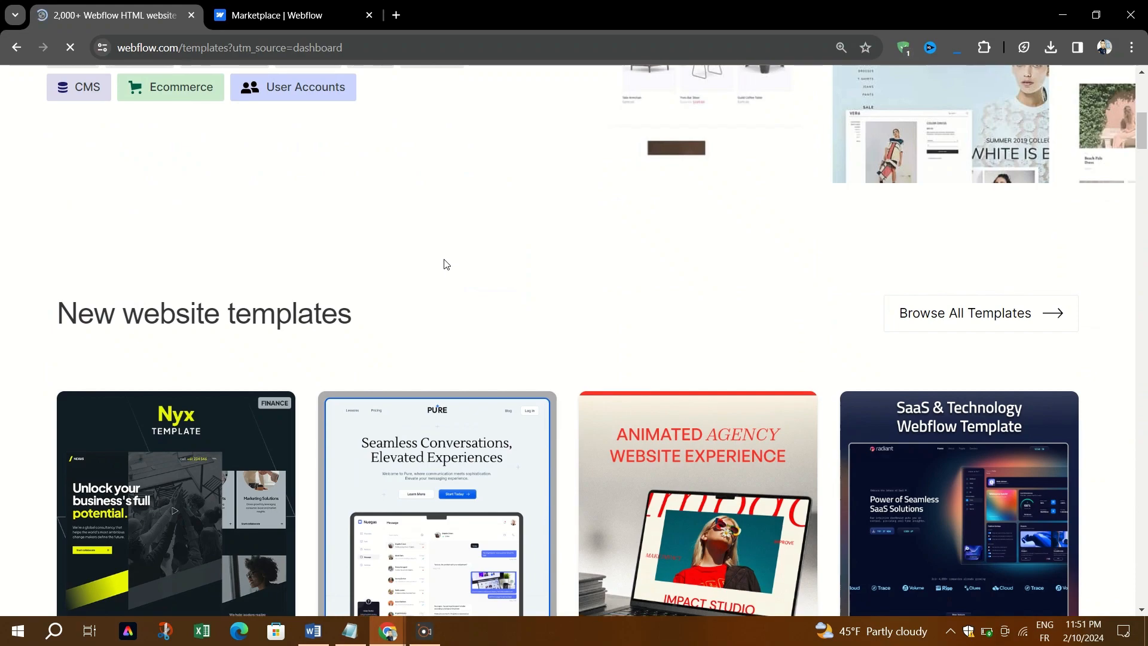
scroll(down, 3)
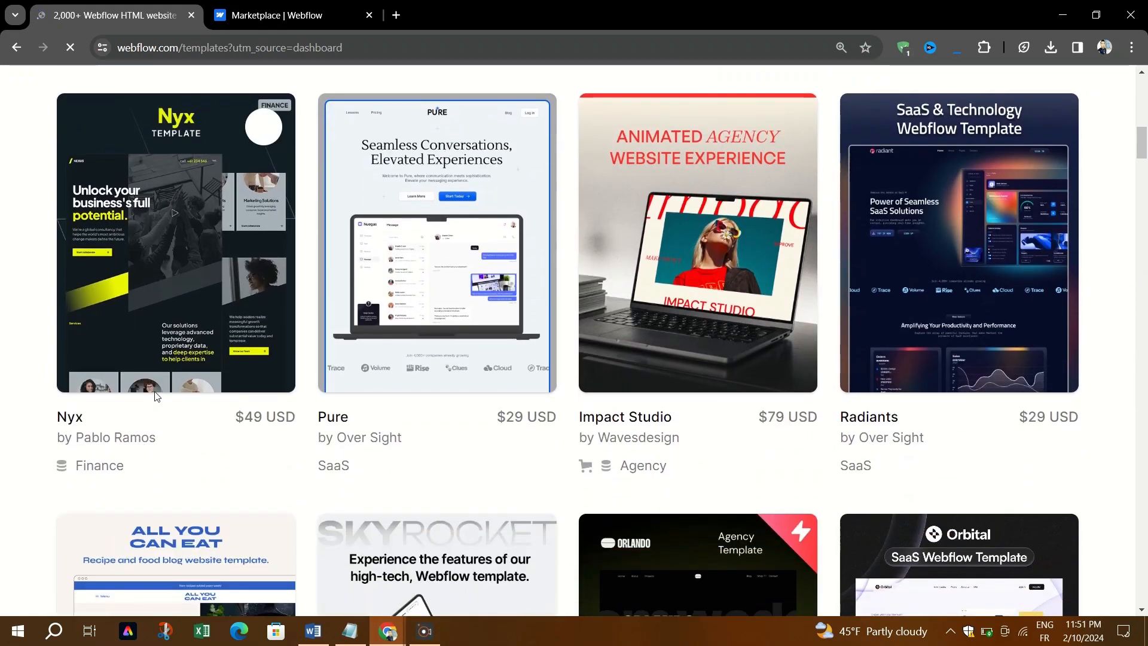
mouse_move(160, 379)
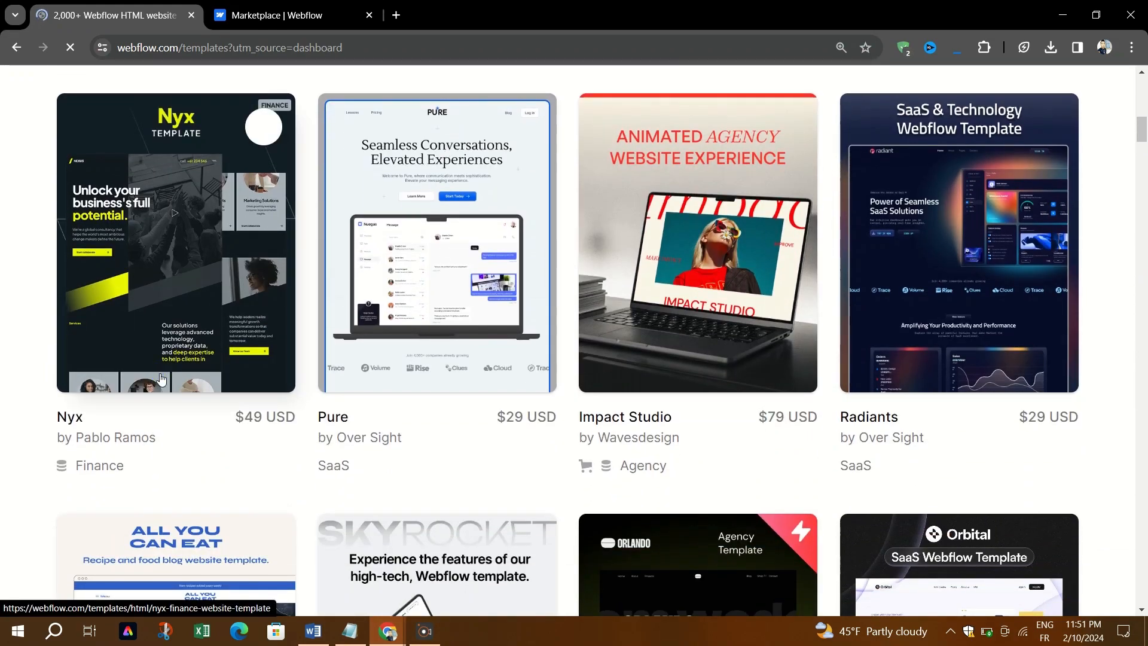
click(175, 243)
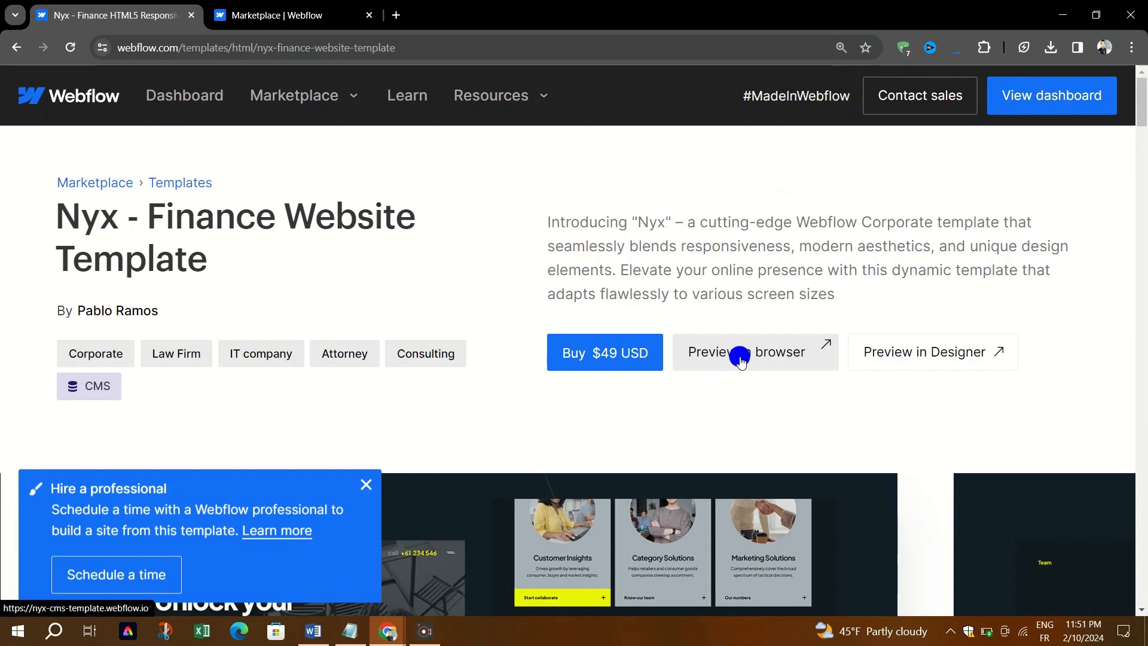
Preview the Nyx template live, then start the $49 USD purchase.
click(746, 352)
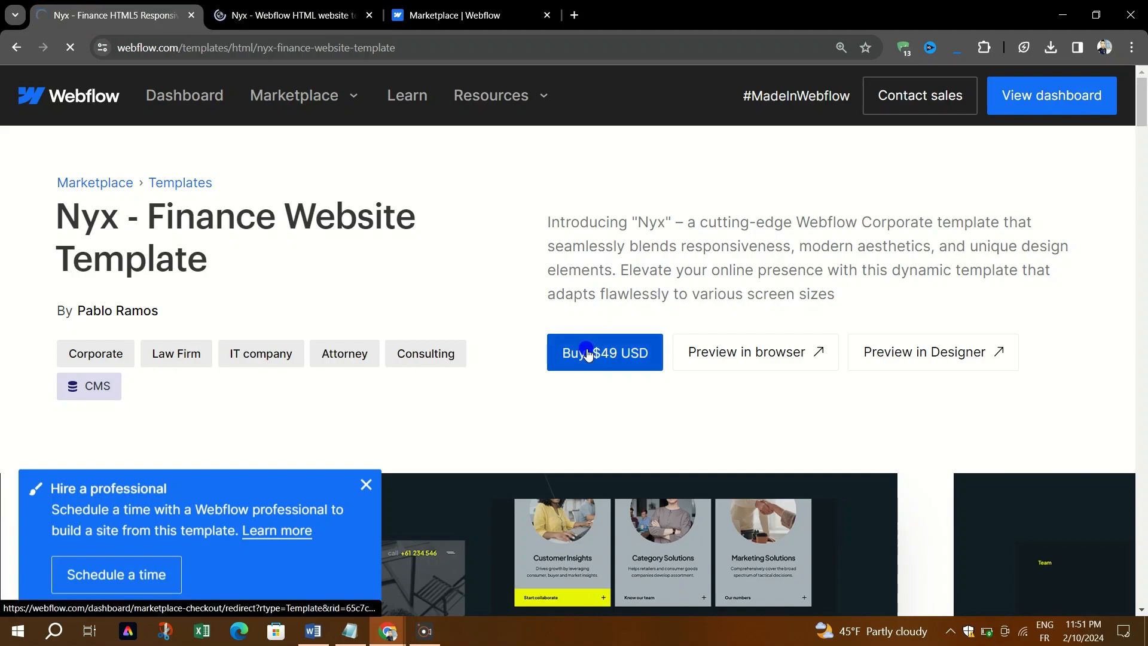
click(604, 352)
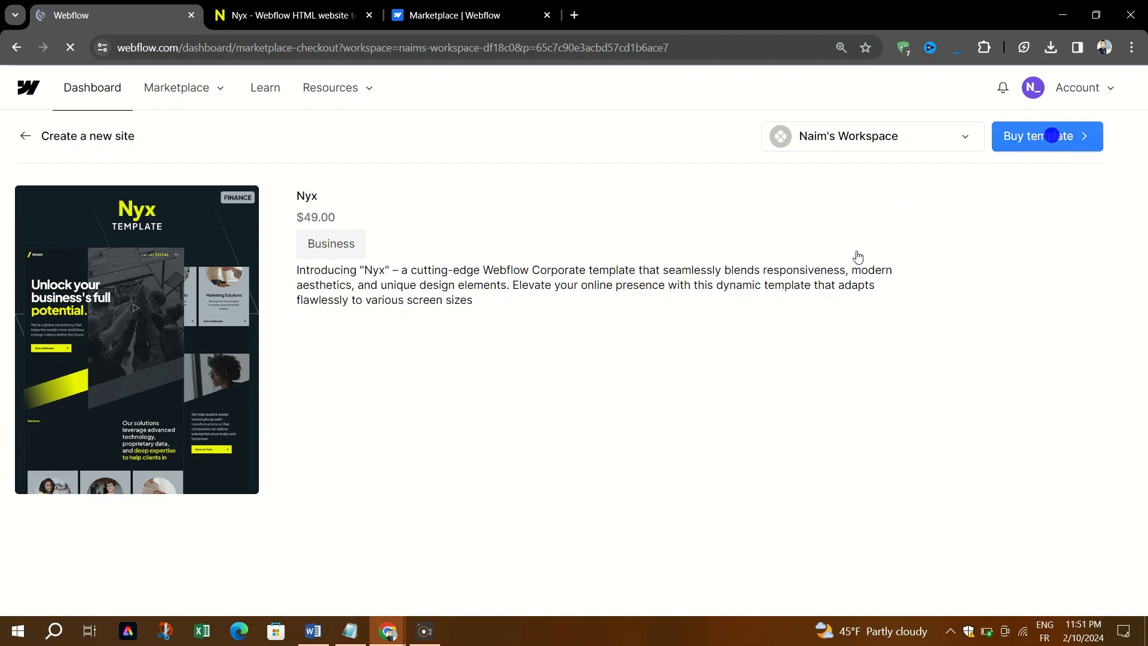
Confirm Buy template, browse the Nyx preview, then return to the Stripe checkout tab.
click(1047, 136)
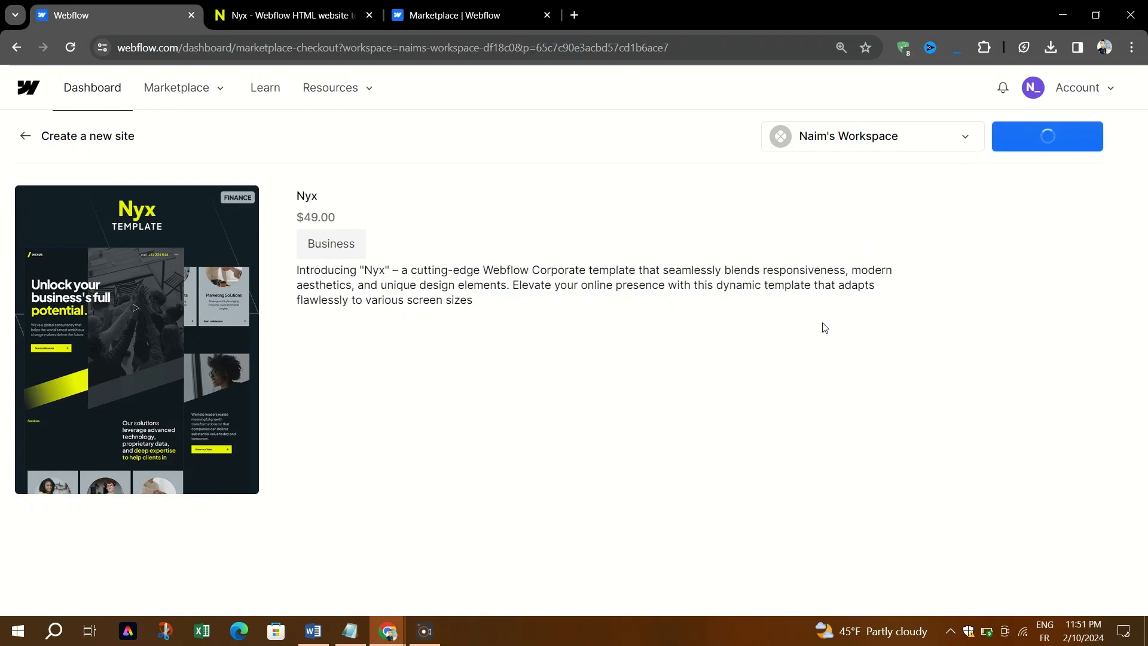
mouse_move(625, 309)
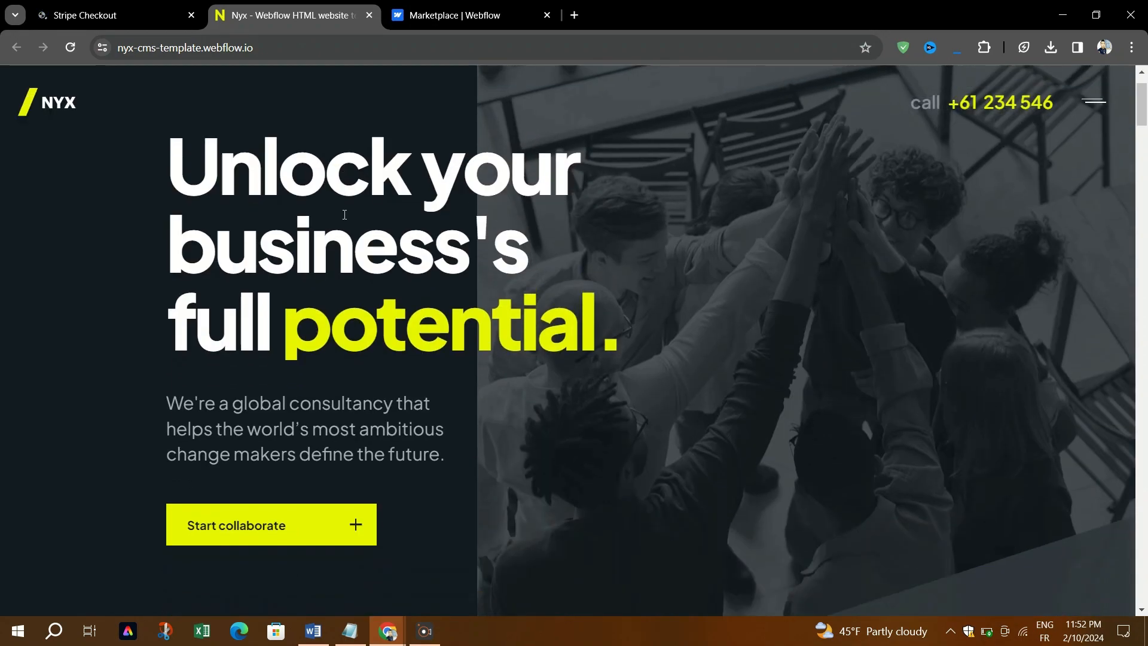
scroll(down, 3)
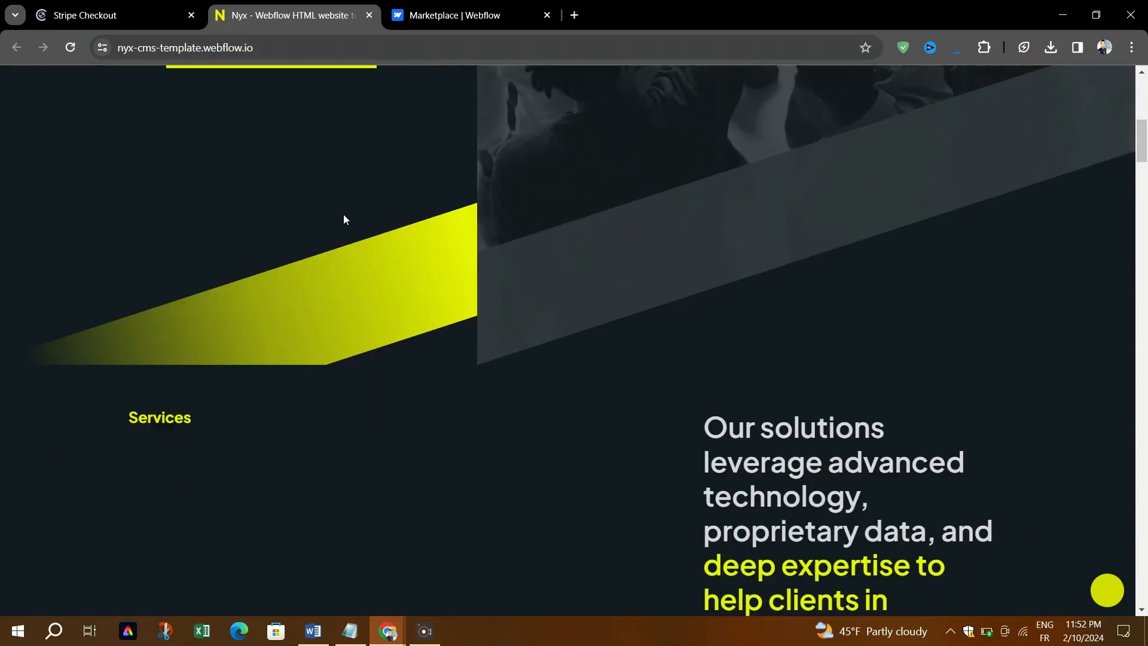
scroll(down, 3)
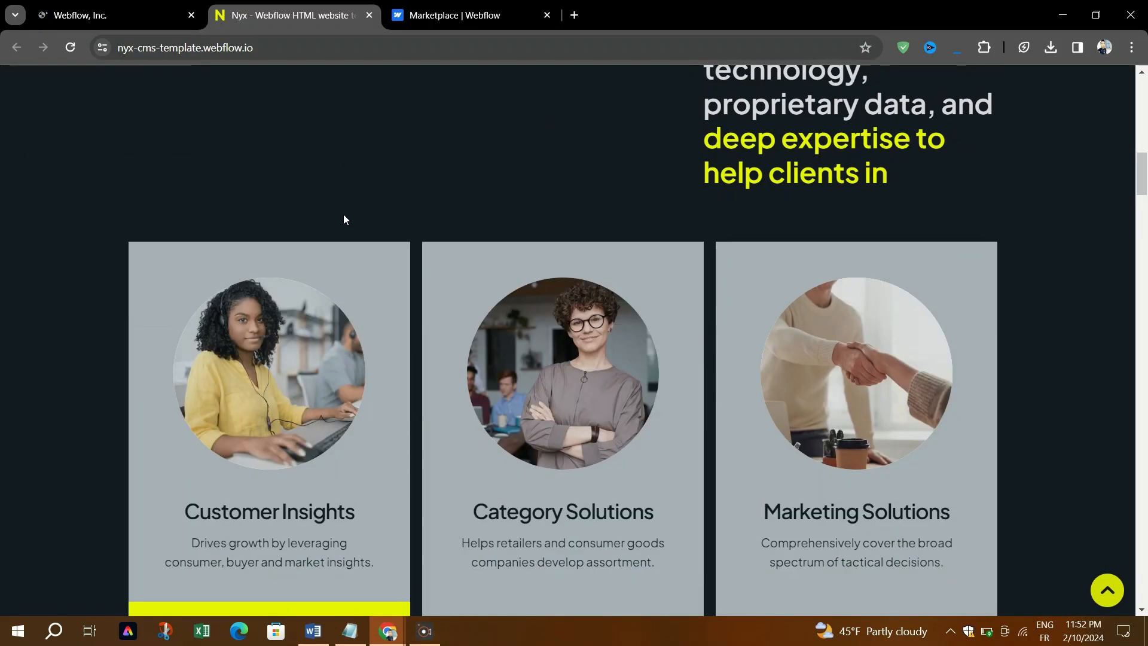
click(110, 14)
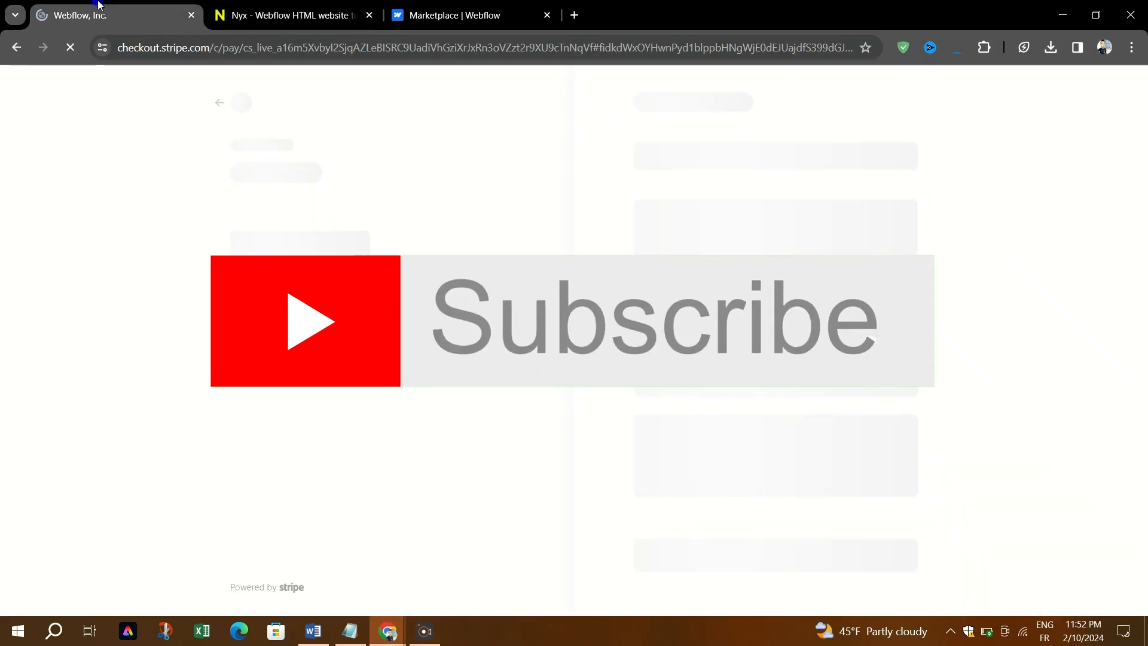
mouse_move(660, 432)
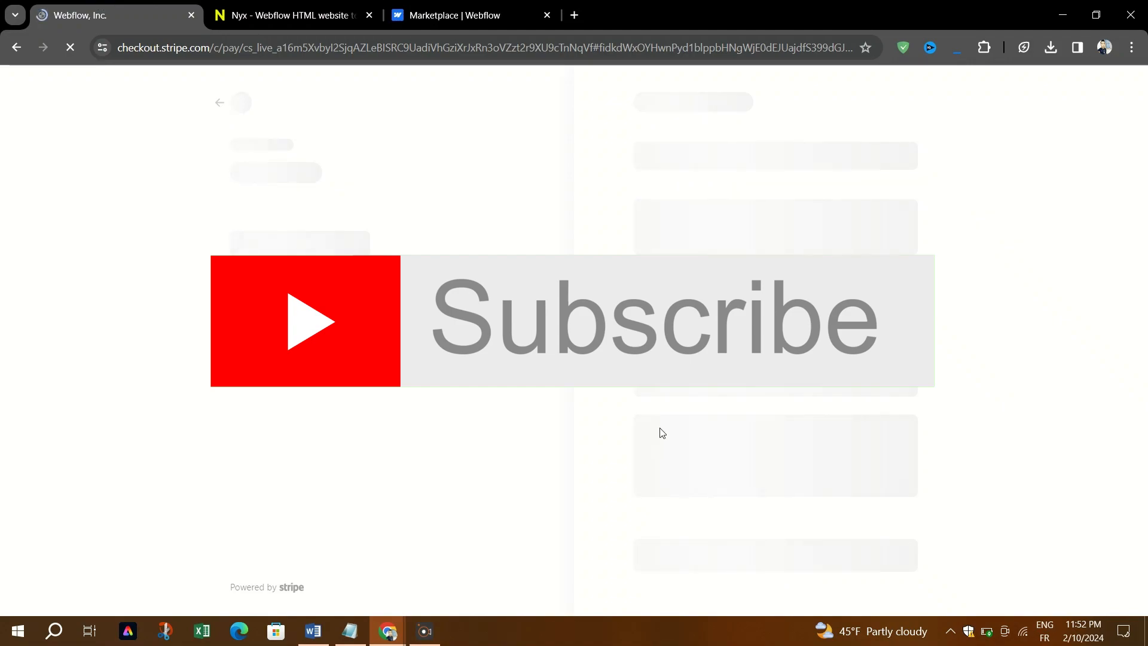